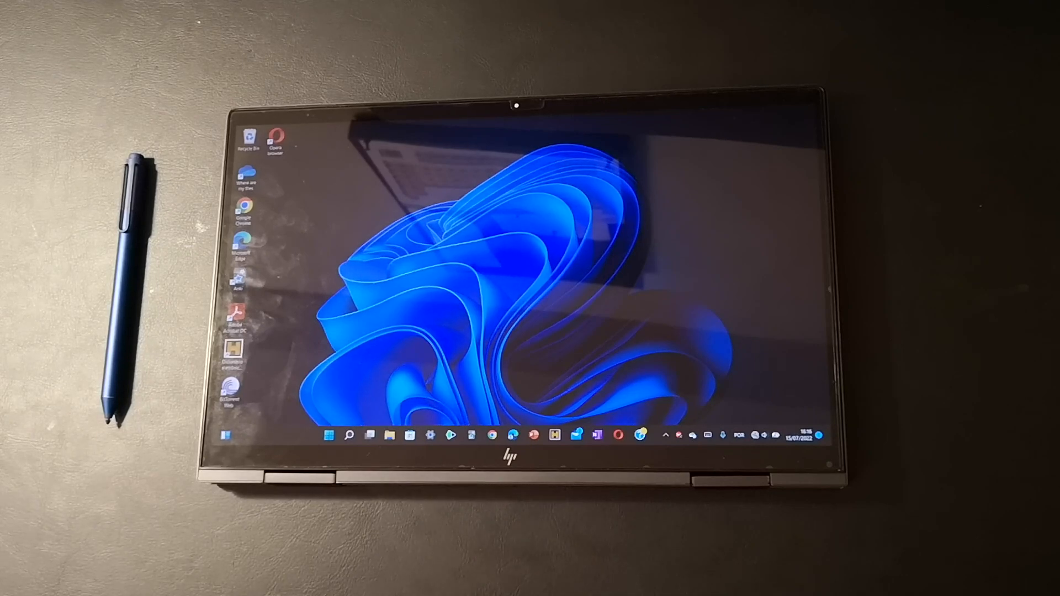
Step: Wake the sleeping laptop with the Bluetooth pen so the Start menu appears
left_click(329, 434)
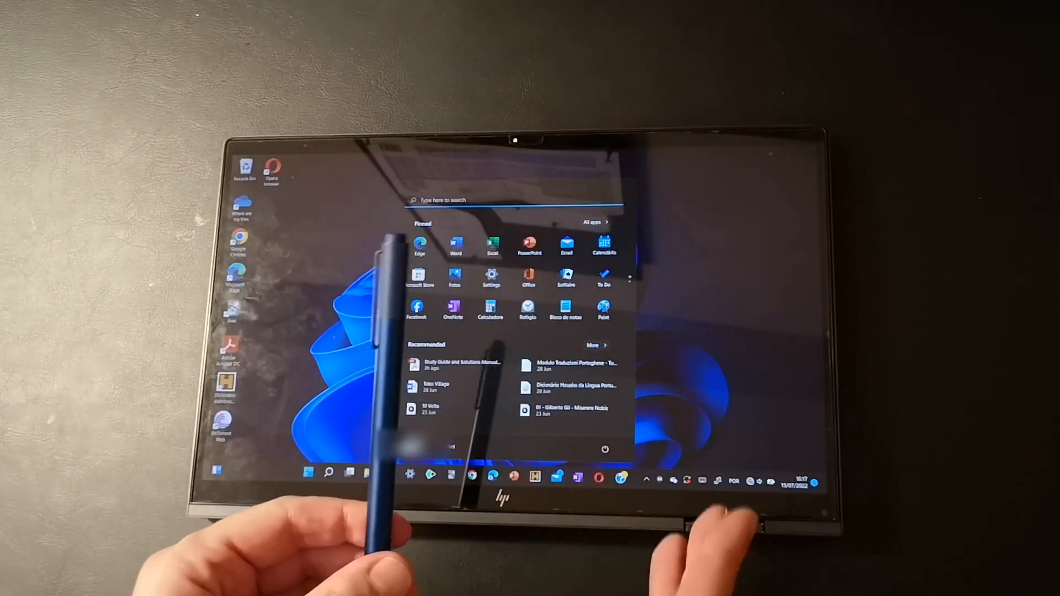
Step: Dismiss the Start menu with a pen tap, returning to the desktop and taskbar
left_click(329, 472)
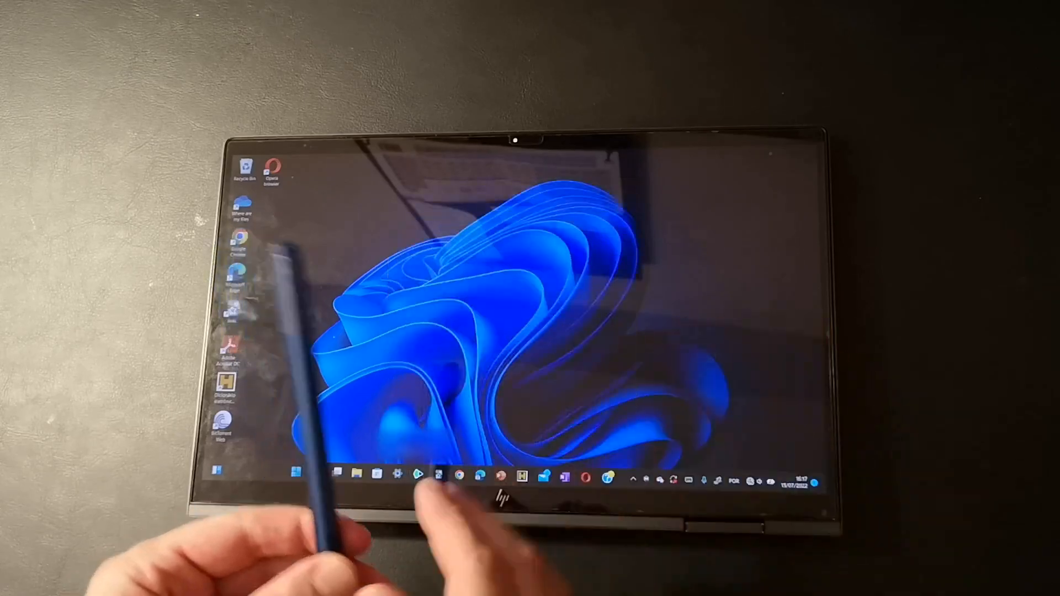